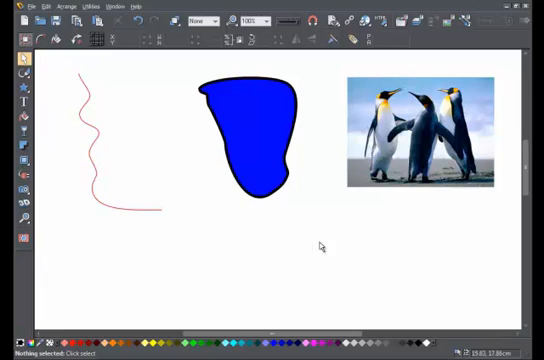
mouse_move(116, 236)
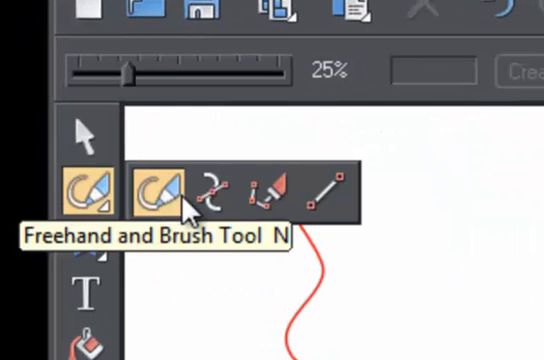
mouse_move(282, 192)
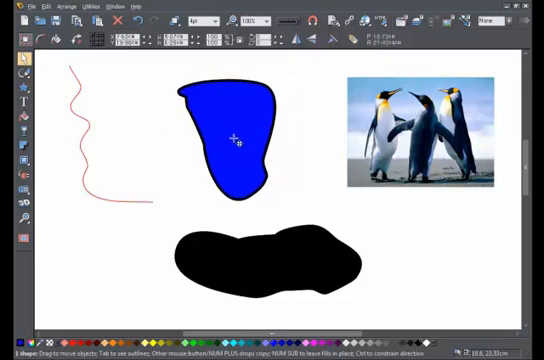
click(236, 136)
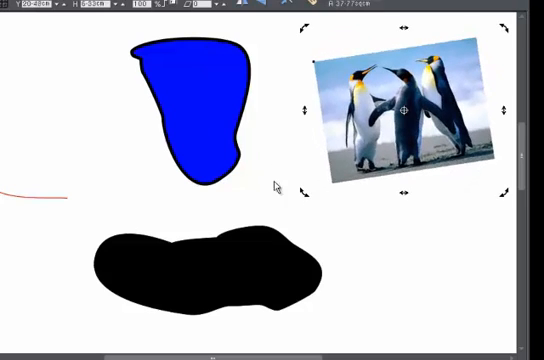
Select the penguin photo to prepare rotating it to a slight tilt.
click(200, 110)
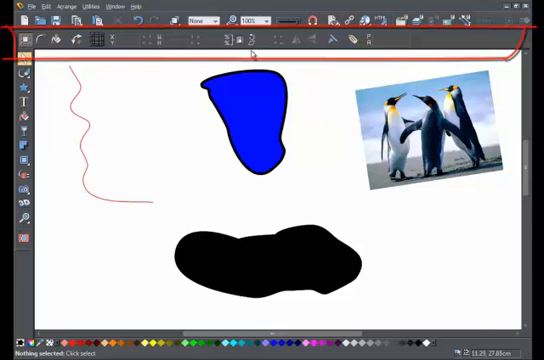
mouse_move(16, 72)
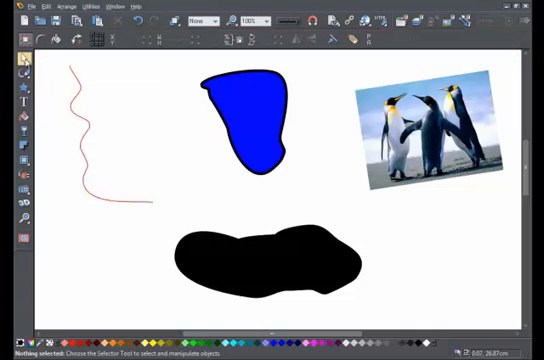
mouse_move(248, 108)
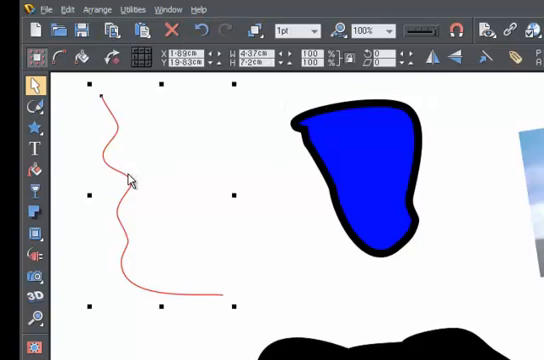
mouse_move(258, 94)
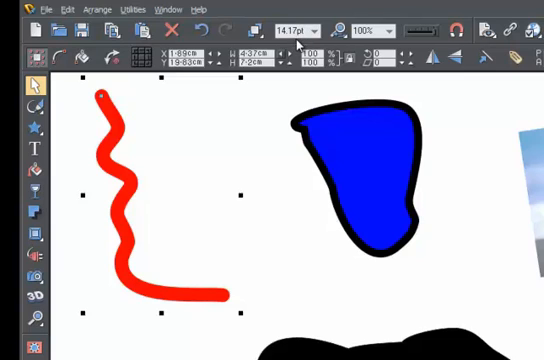
mouse_move(292, 40)
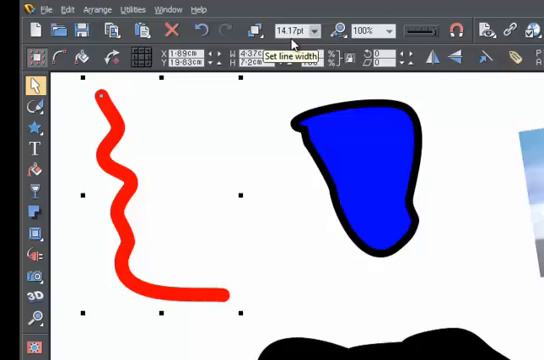